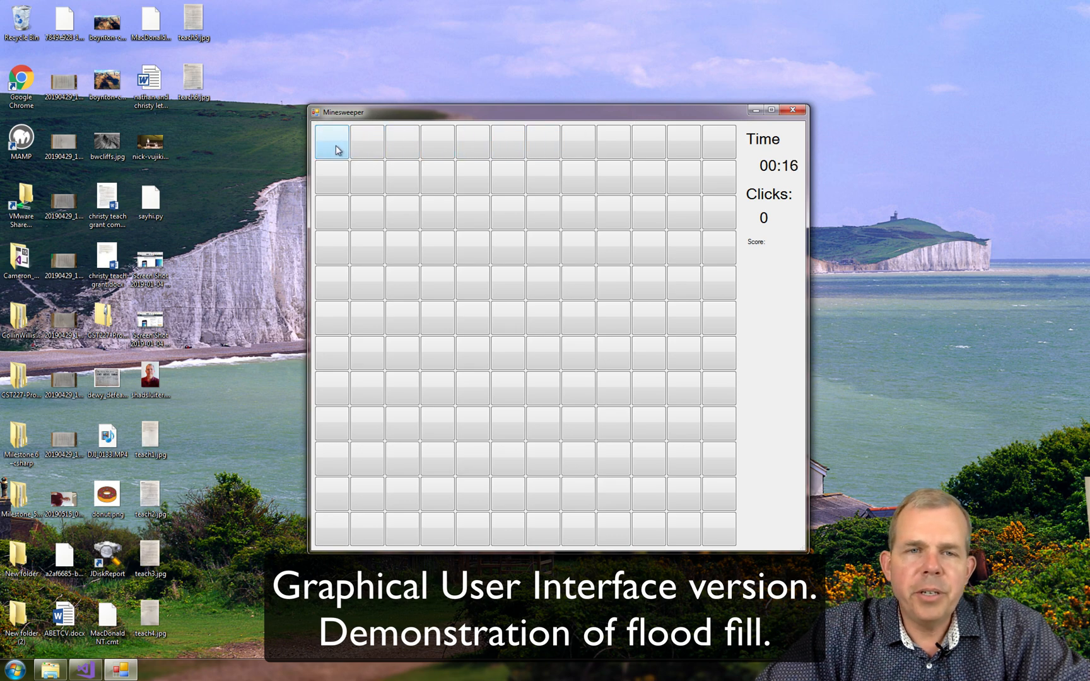
Reveal a board cell so the flood fill uncovers the empty region and its numbered border
{"action": "left_click", "coordinate": [332, 142]}
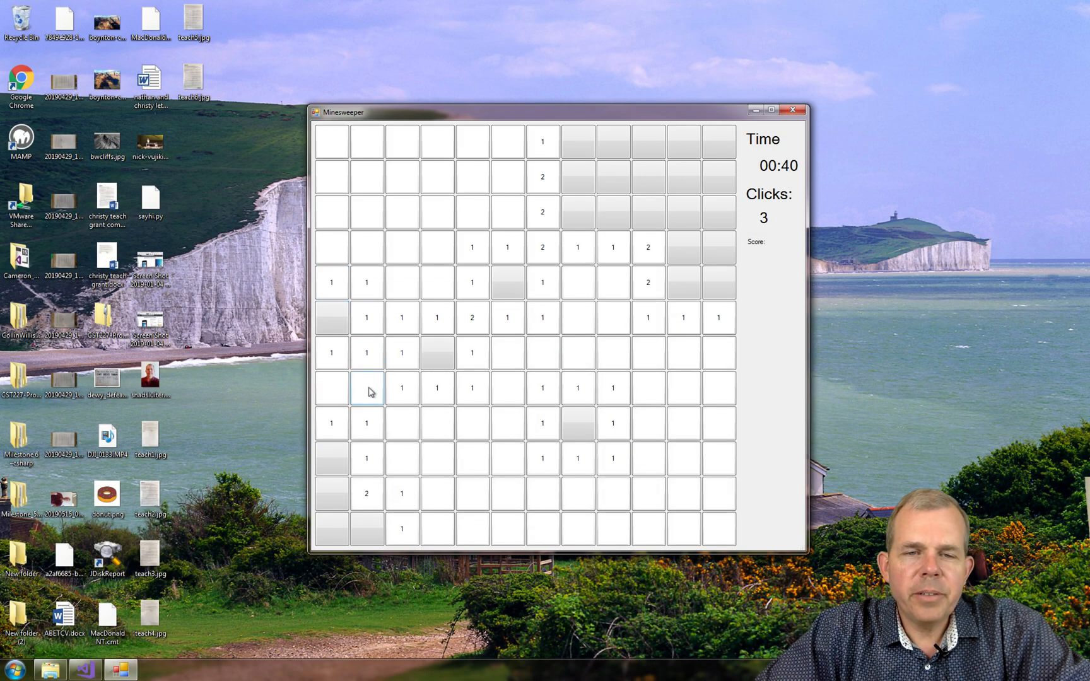
{"action": "mouse_move", "coordinate": [401, 424]}
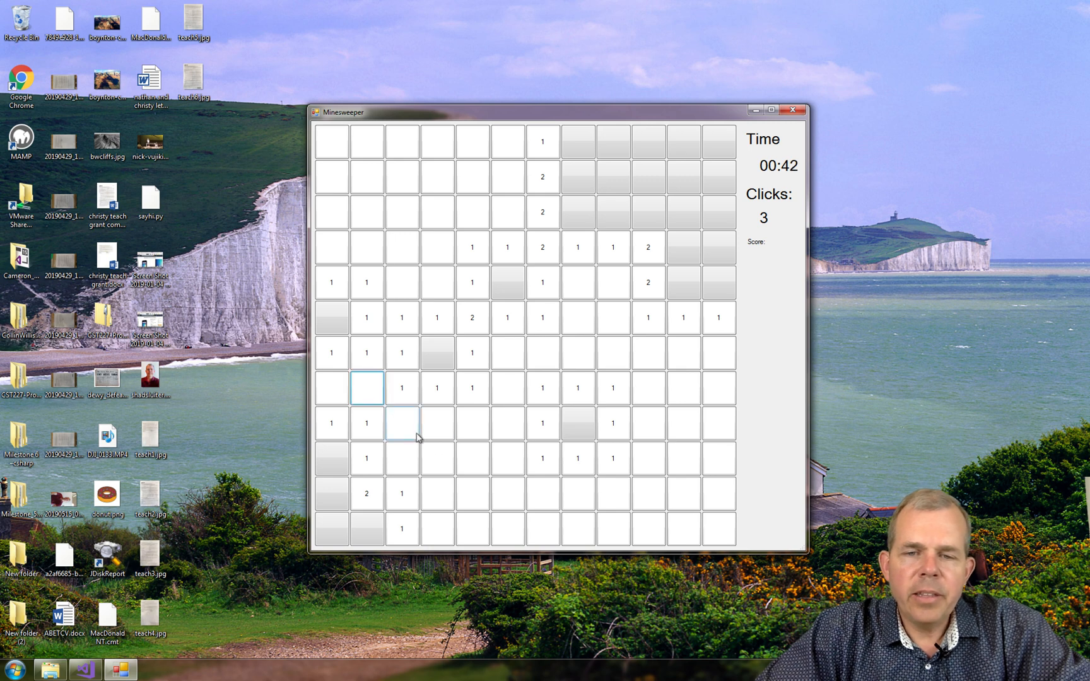
{"action": "mouse_move", "coordinate": [587, 318]}
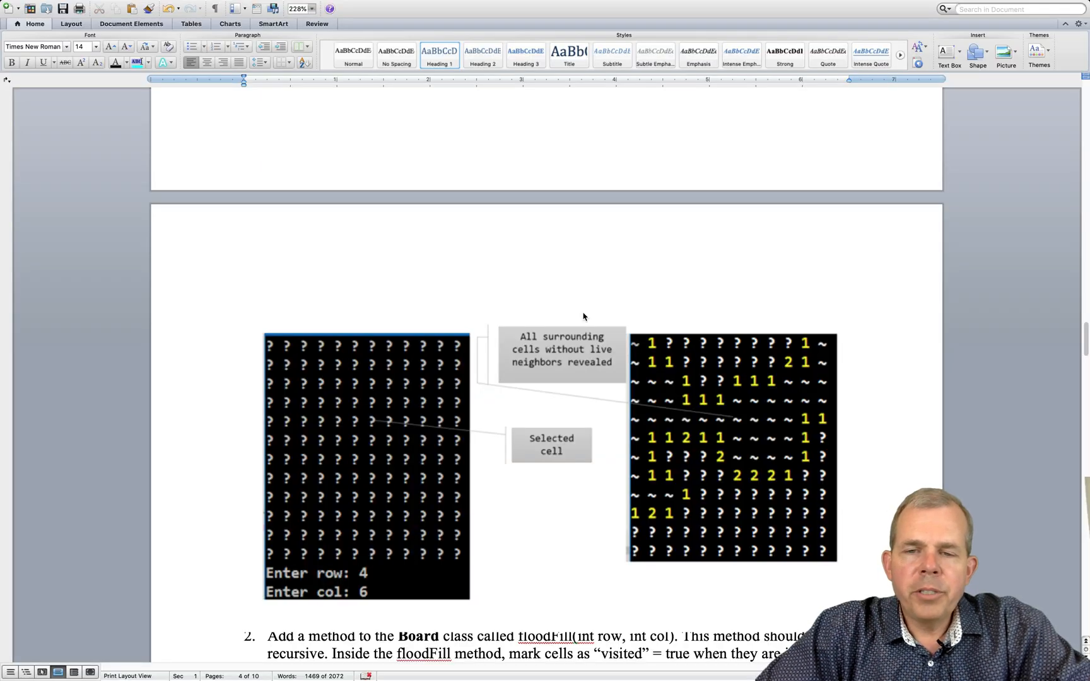
Scroll the assignment document down to the Deliverables and Milestone 4: GUI Version section
{"action": "scroll", "scroll_direction": "down", "scroll_amount": 3}
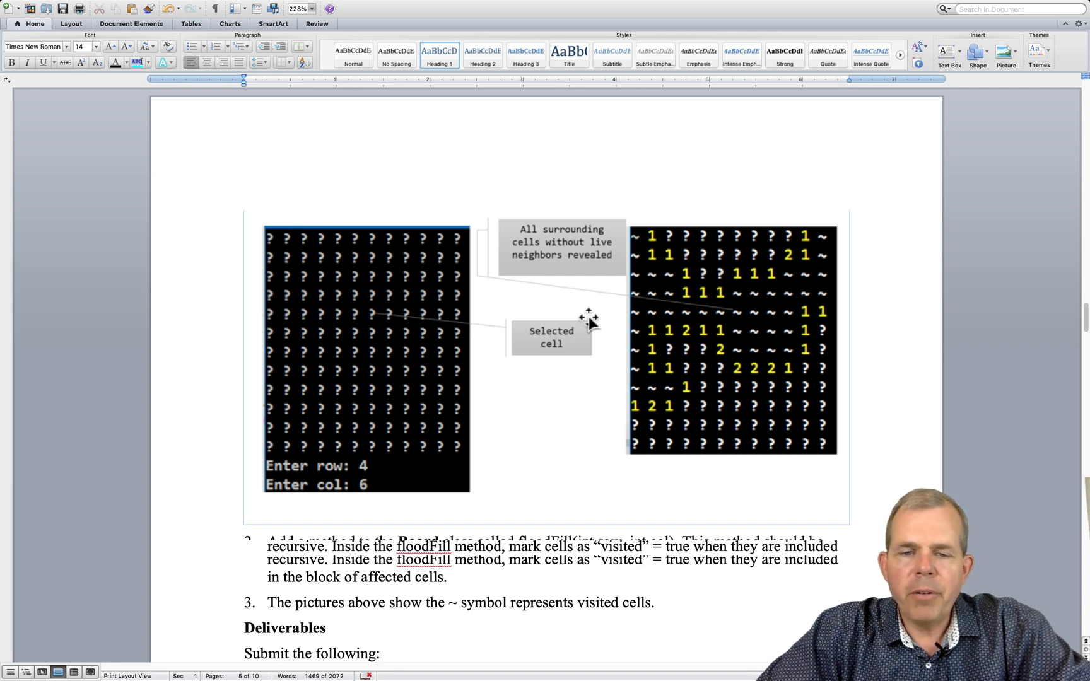
{"action": "scroll", "scroll_direction": "down", "scroll_amount": 3}
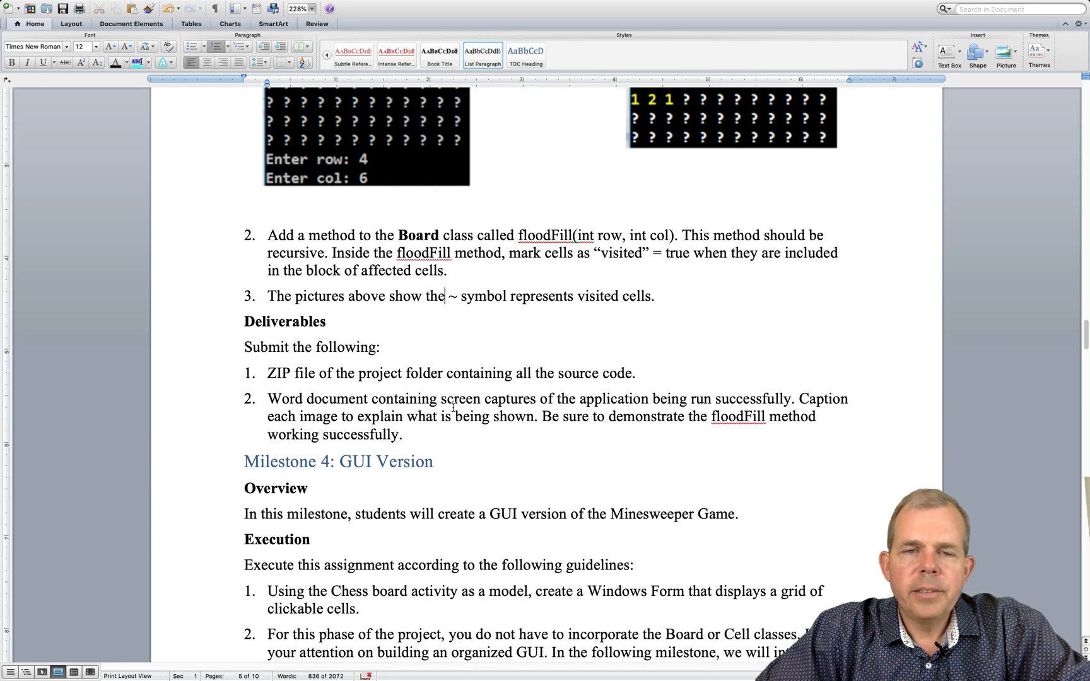